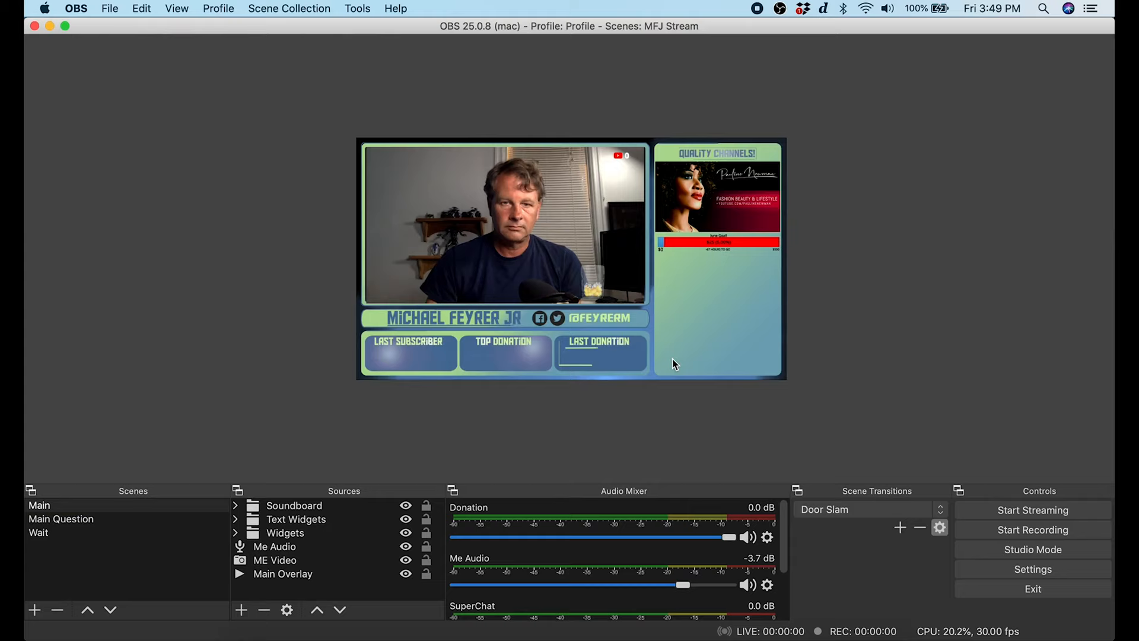
Step: Enable the Stats dock from View > Docks so CPU, FPS and dropped-frame figures show
click(177, 8)
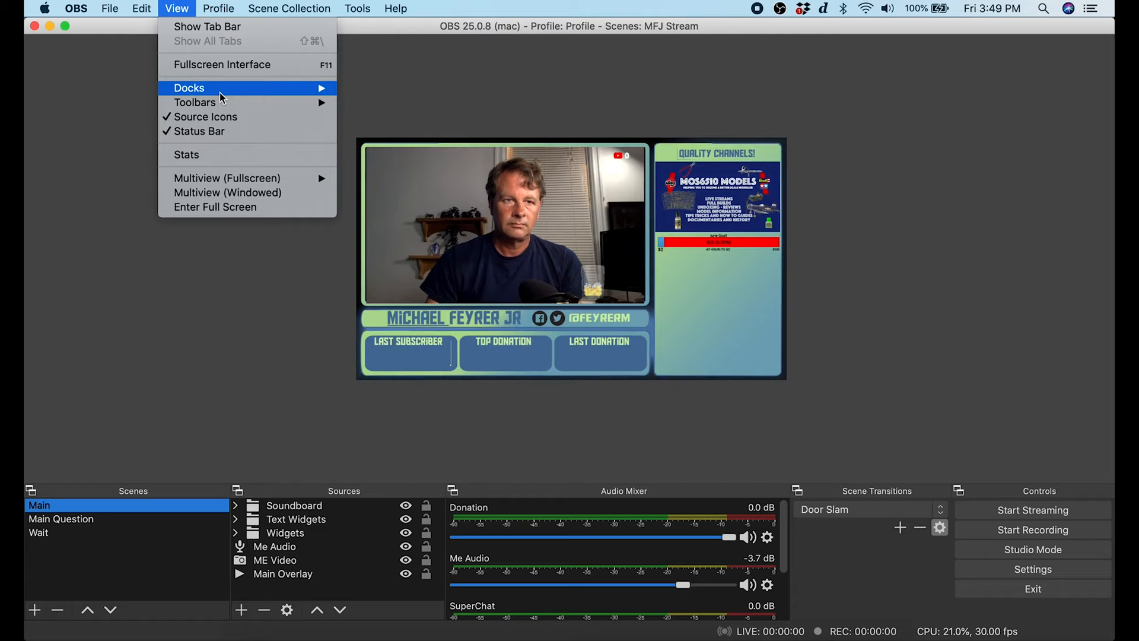
click(187, 154)
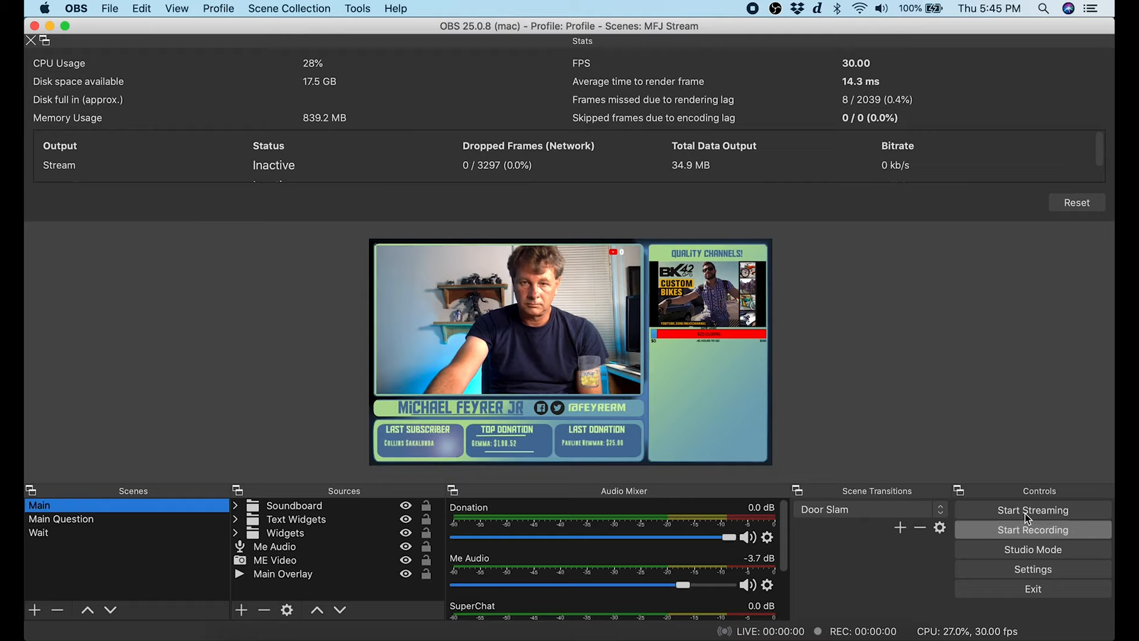
Step: Start a live test stream and let it run while the Stats dock reports frames
click(1032, 509)
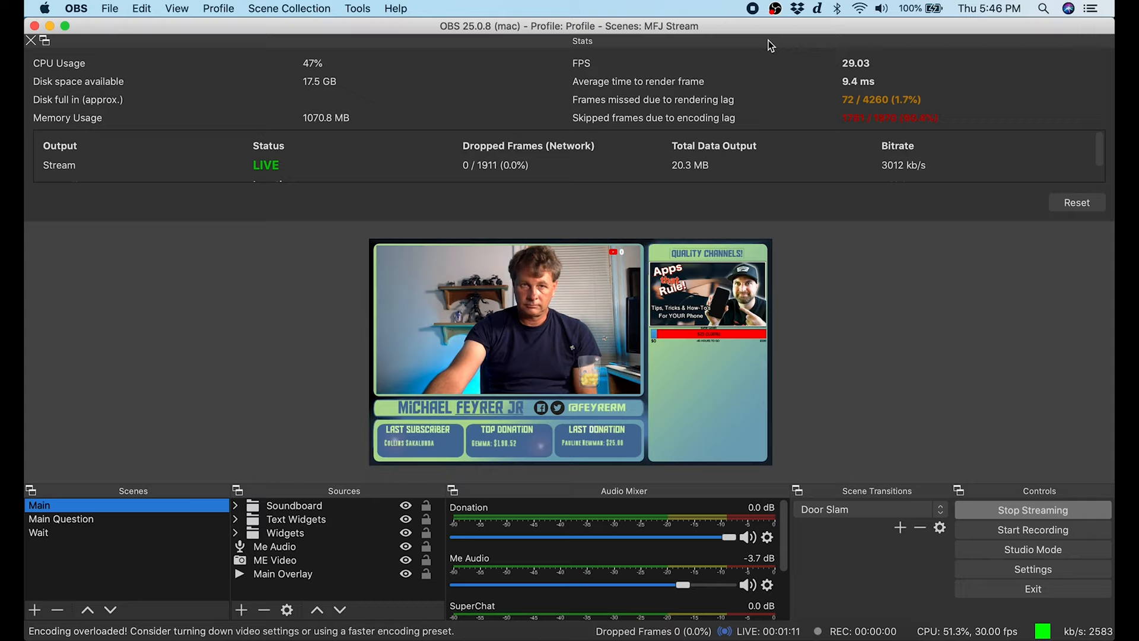
Step: Stop the stream and set the x264 CPU Usage Preset to ultrafast in Output settings
click(1033, 509)
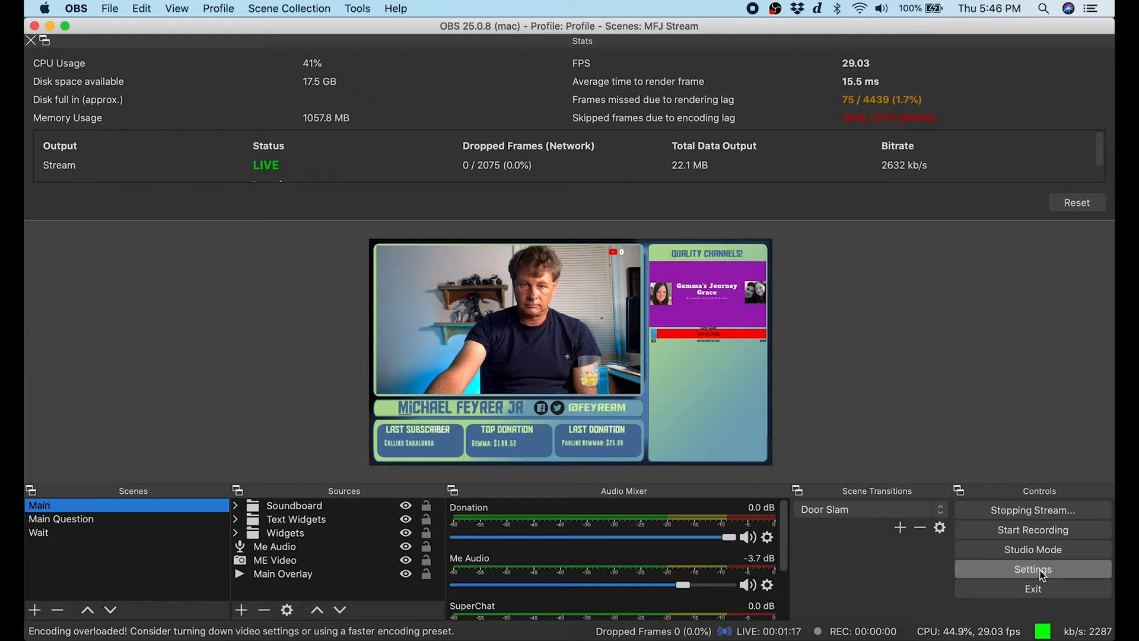
click(1032, 568)
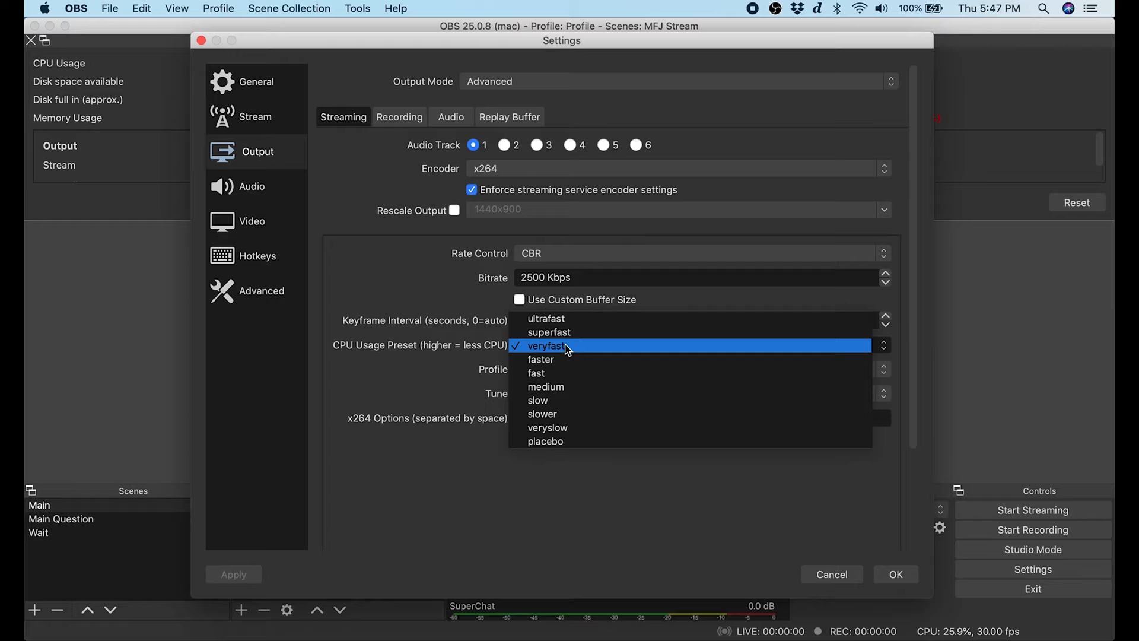
click(546, 320)
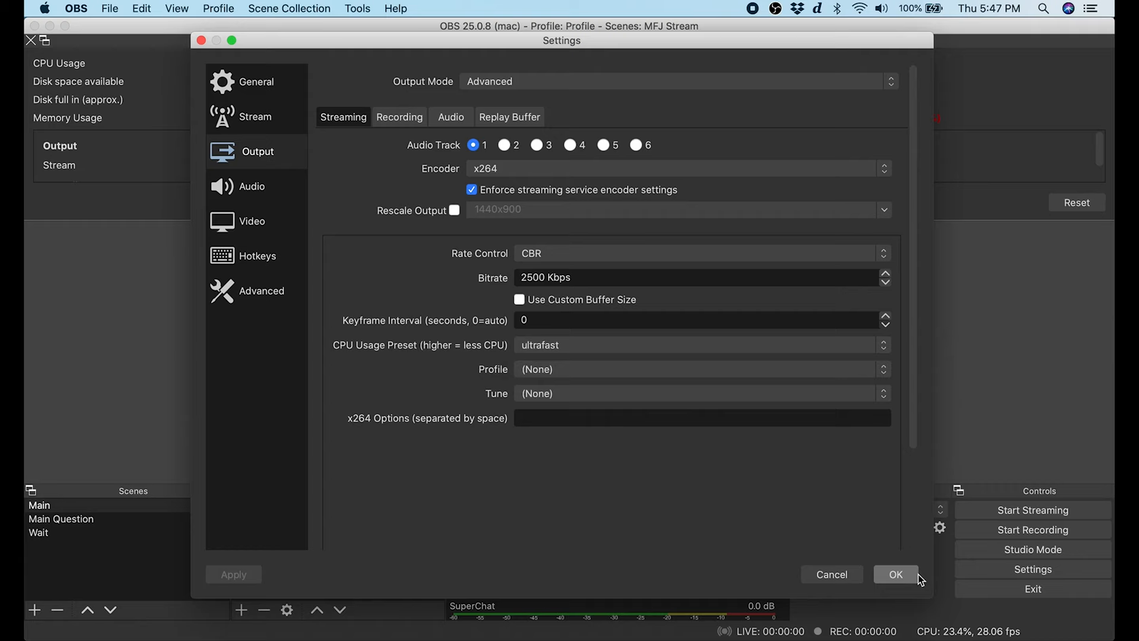
Step: Confirm the preset, run a second test stream, then stop it
click(894, 575)
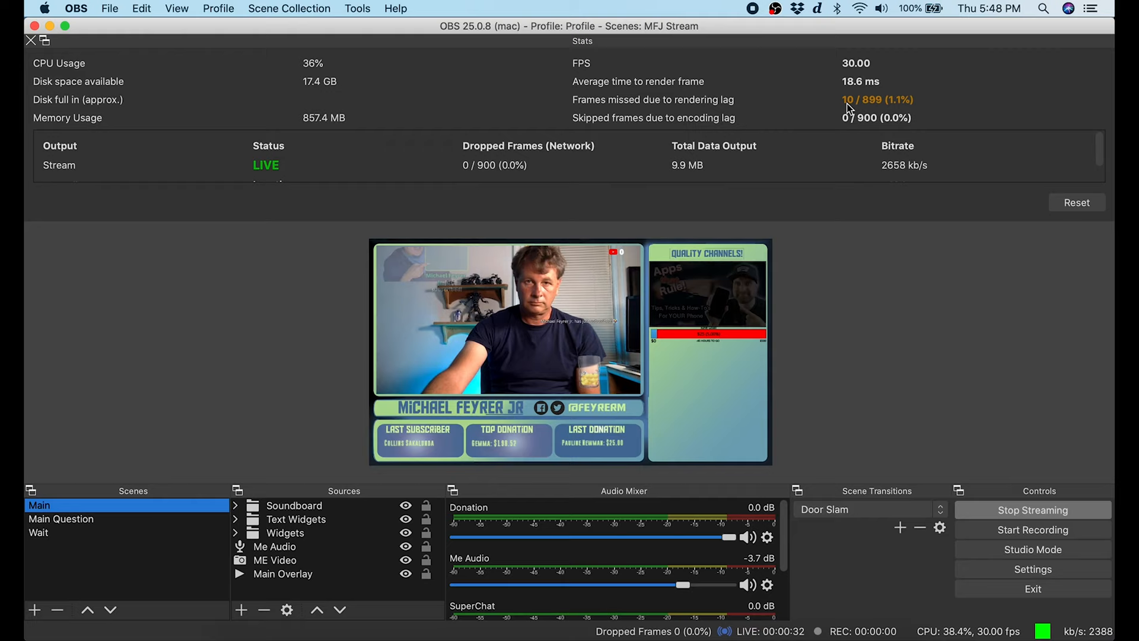
click(38, 532)
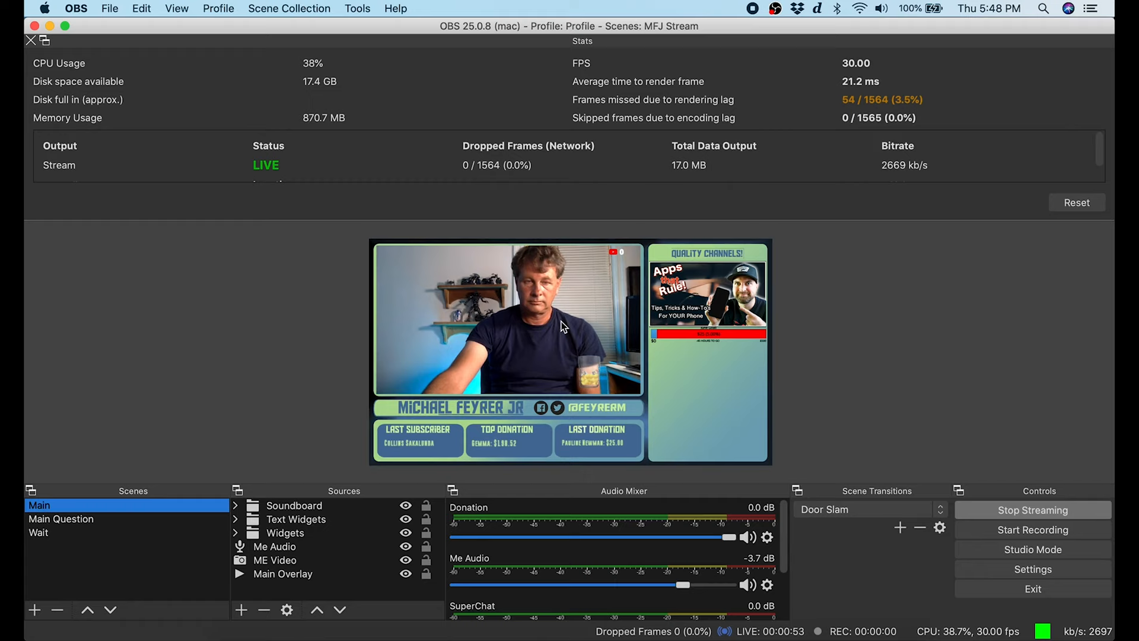
click(1032, 509)
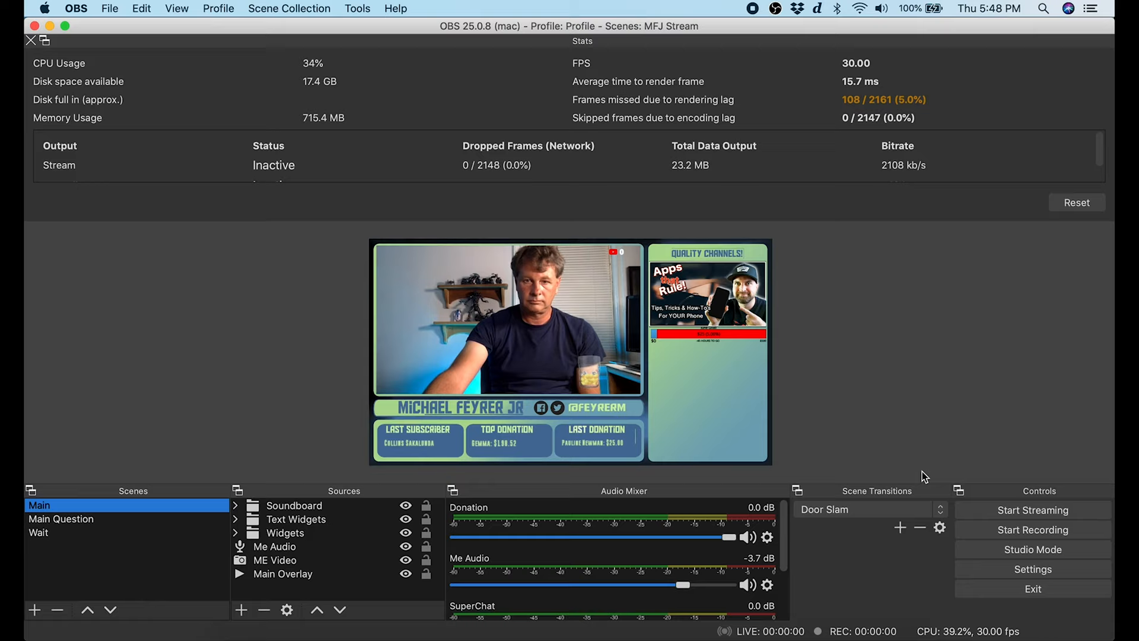
Step: Set the Output (Scaled) Resolution to 1280x720 on the Video settings page
click(1031, 568)
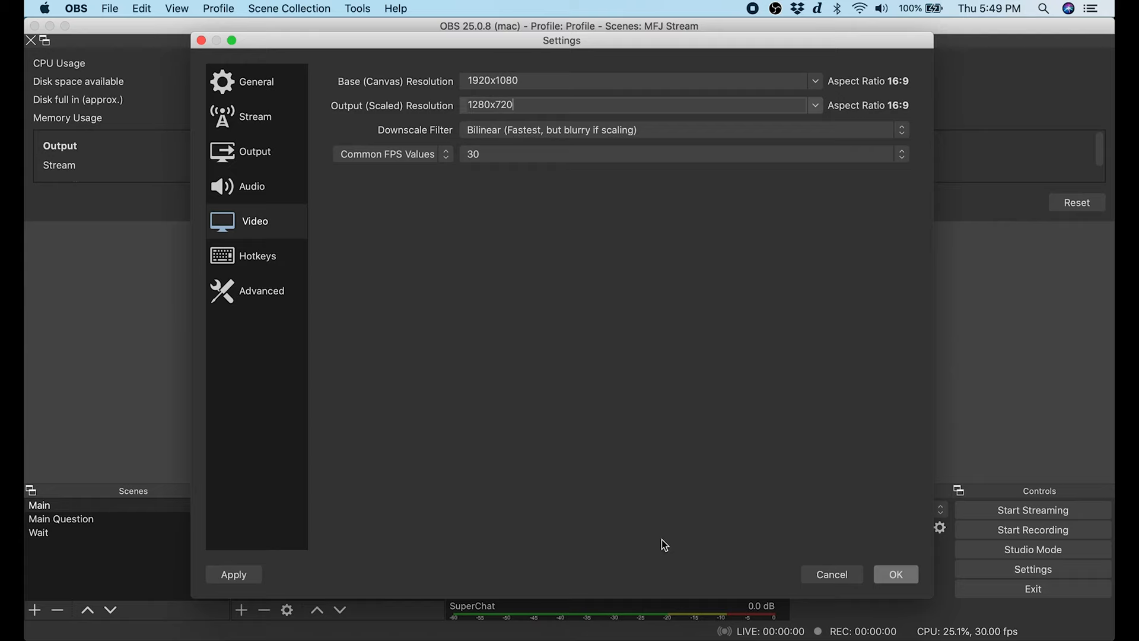
click(895, 574)
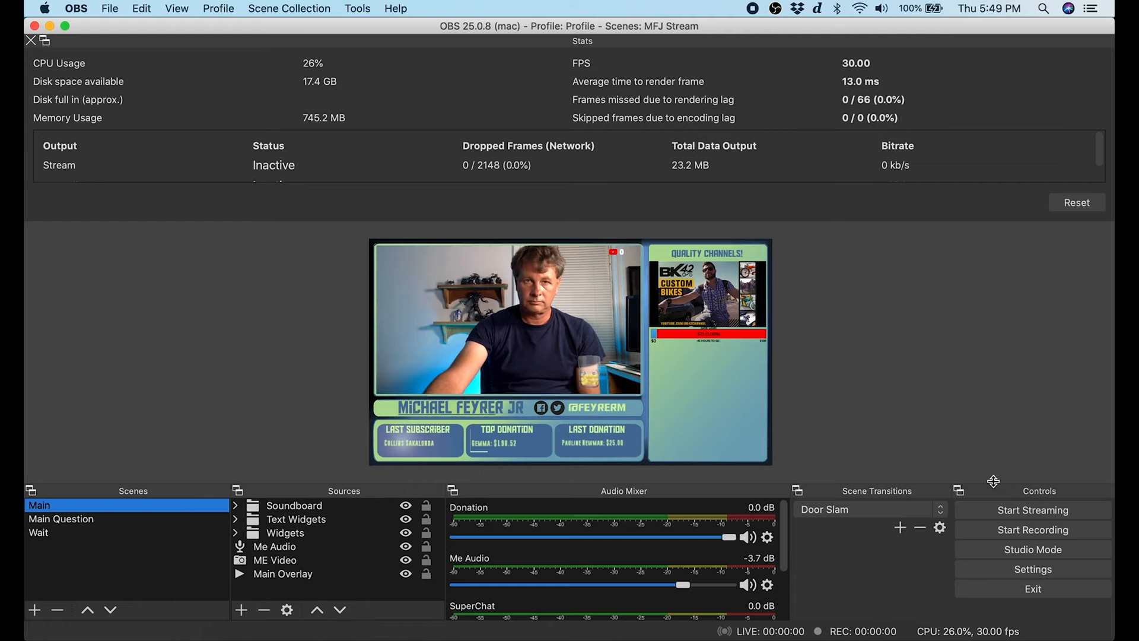
Step: Run a third test stream at about 2690 kb/s, then stop it
click(1032, 509)
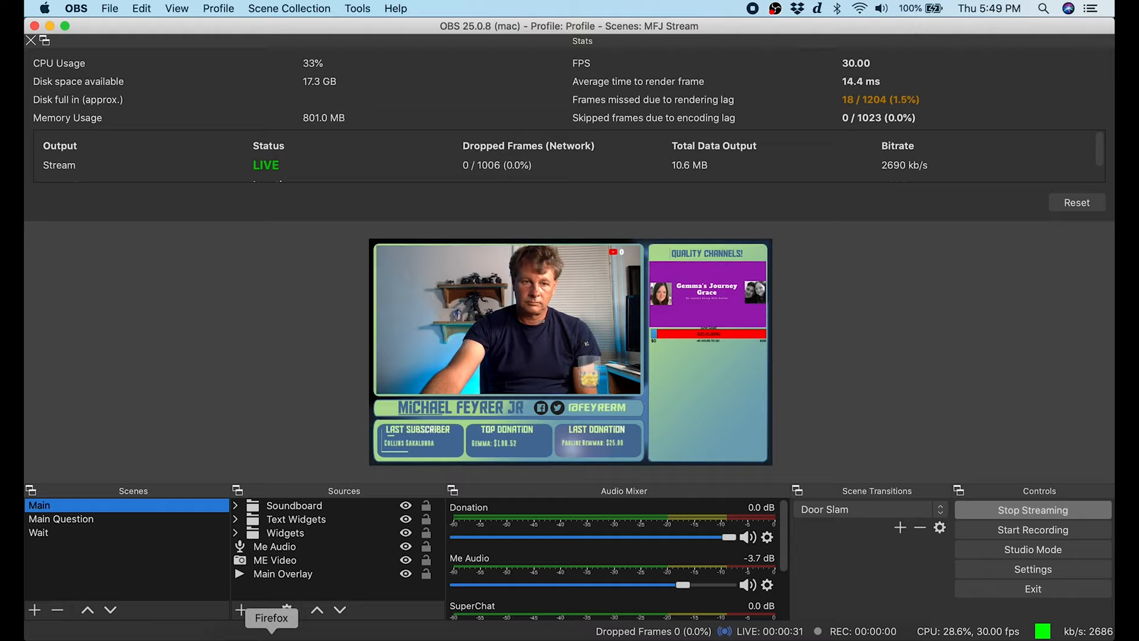
click(1033, 509)
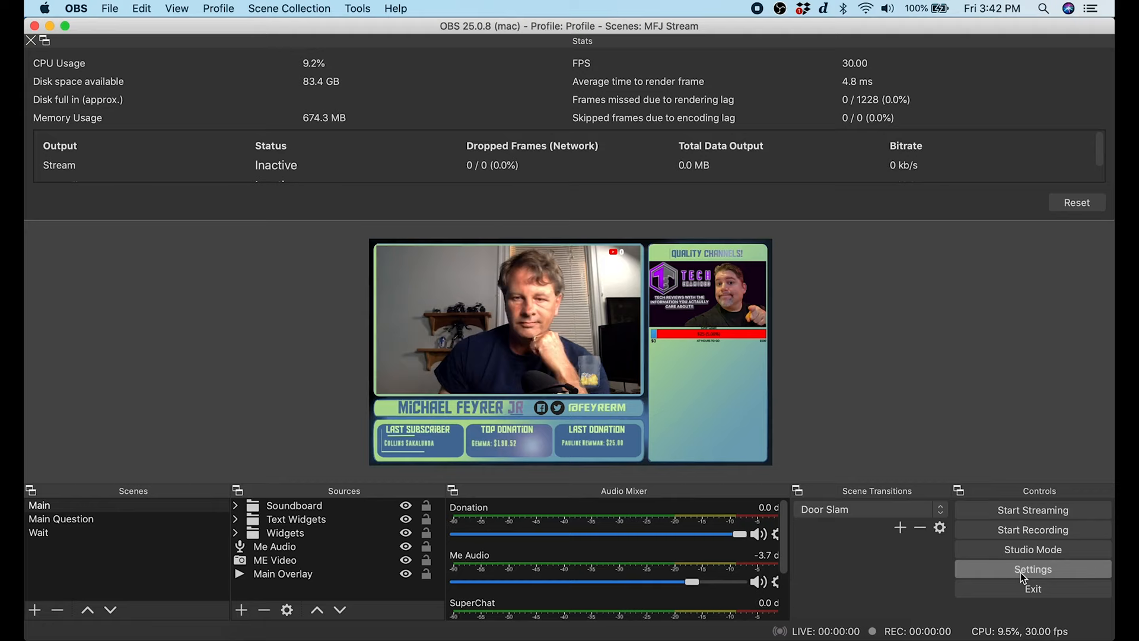
Step: Review the Output and Video settings, close them, and begin re-linking the overlay media
click(1032, 569)
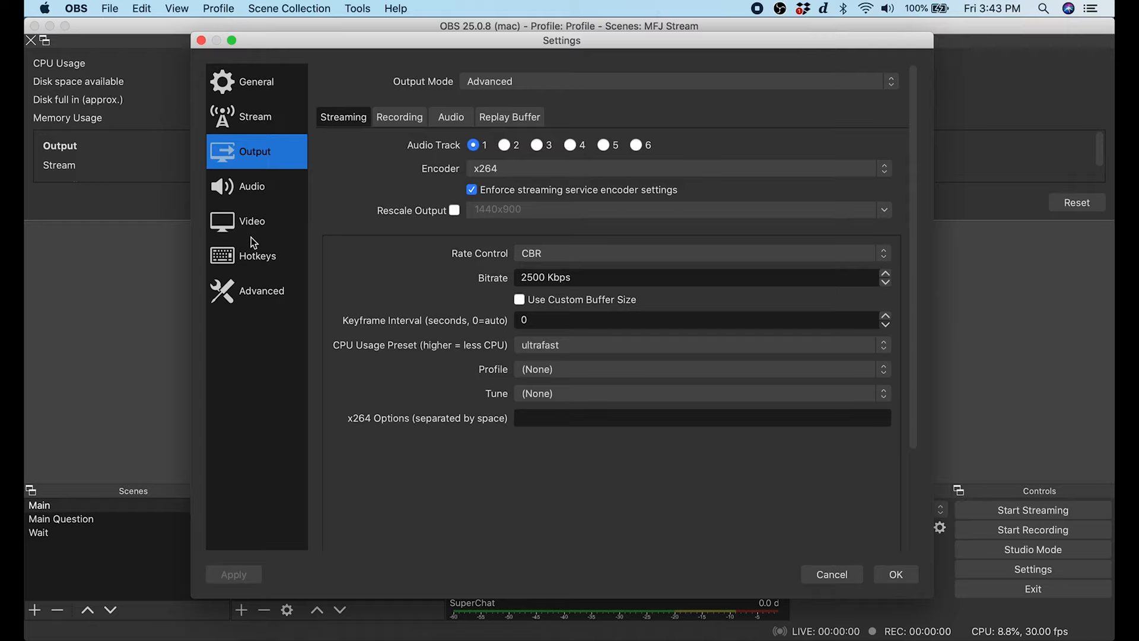
click(895, 575)
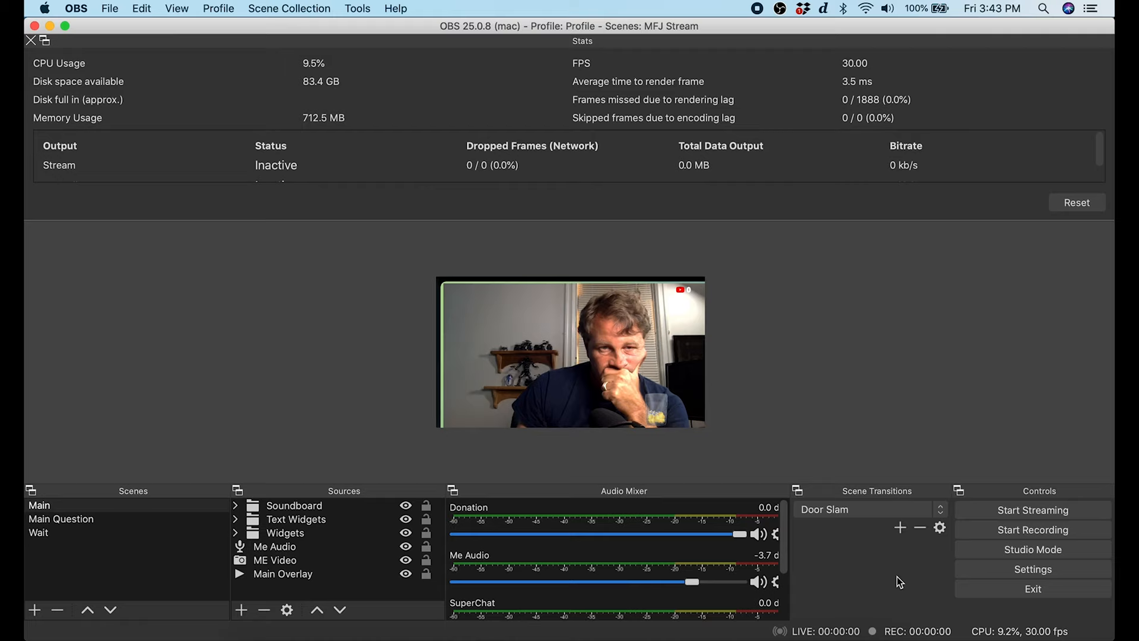
click(558, 104)
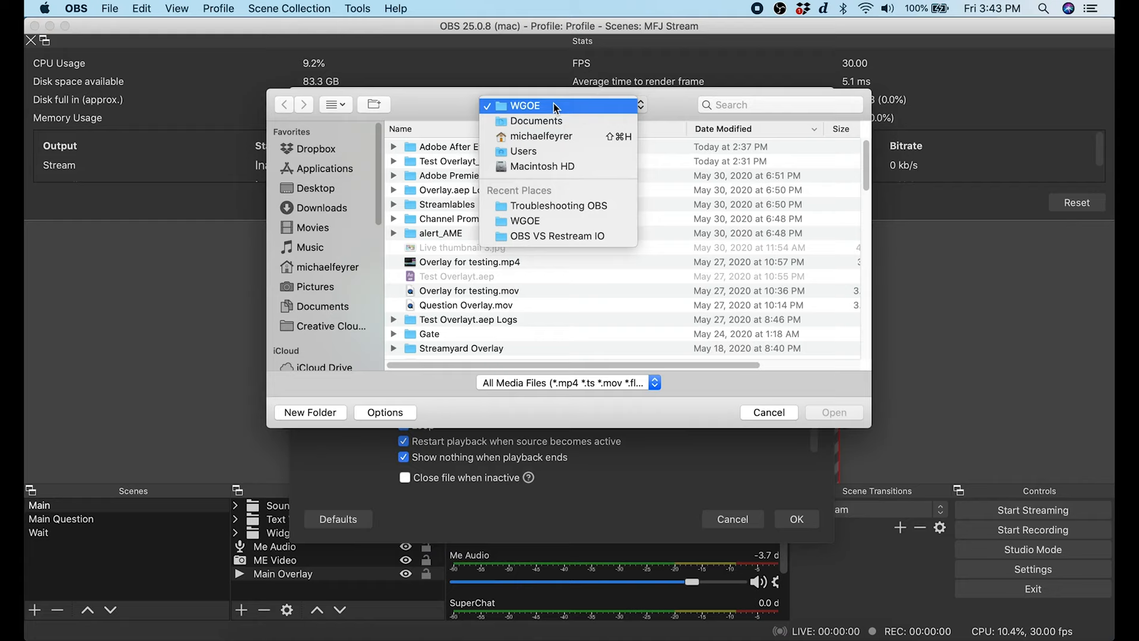
Step: Point the overlay source to the 720p file and select the Main scene
click(768, 412)
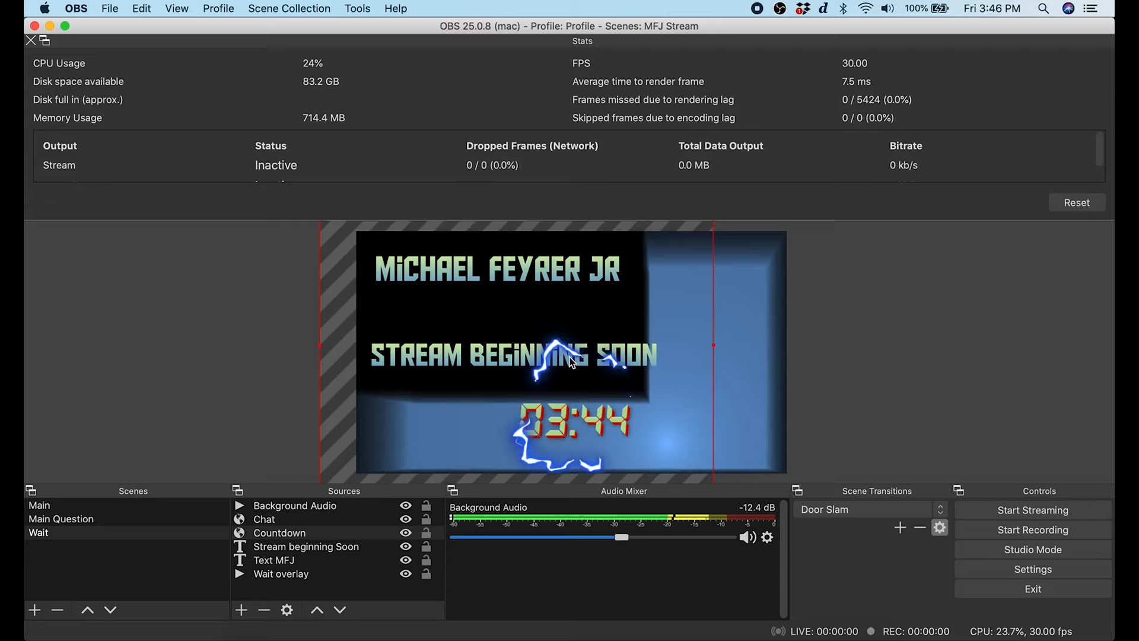
click(39, 506)
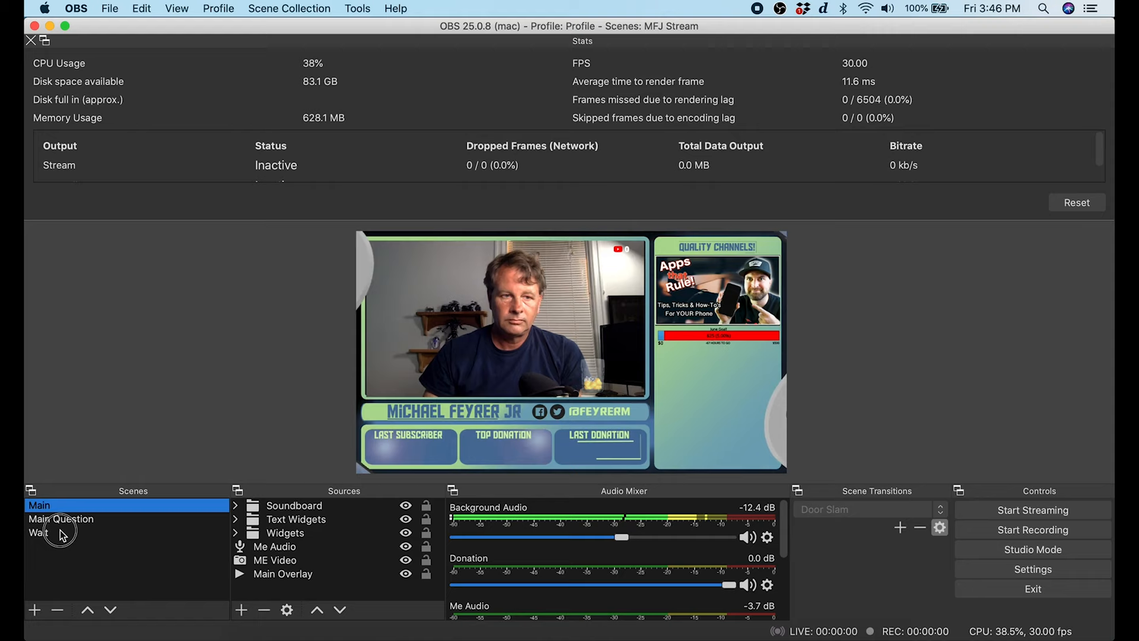
Step: Start streaming, switch output to the Main scene, check YouTube Studio health and return to OBS
click(1032, 509)
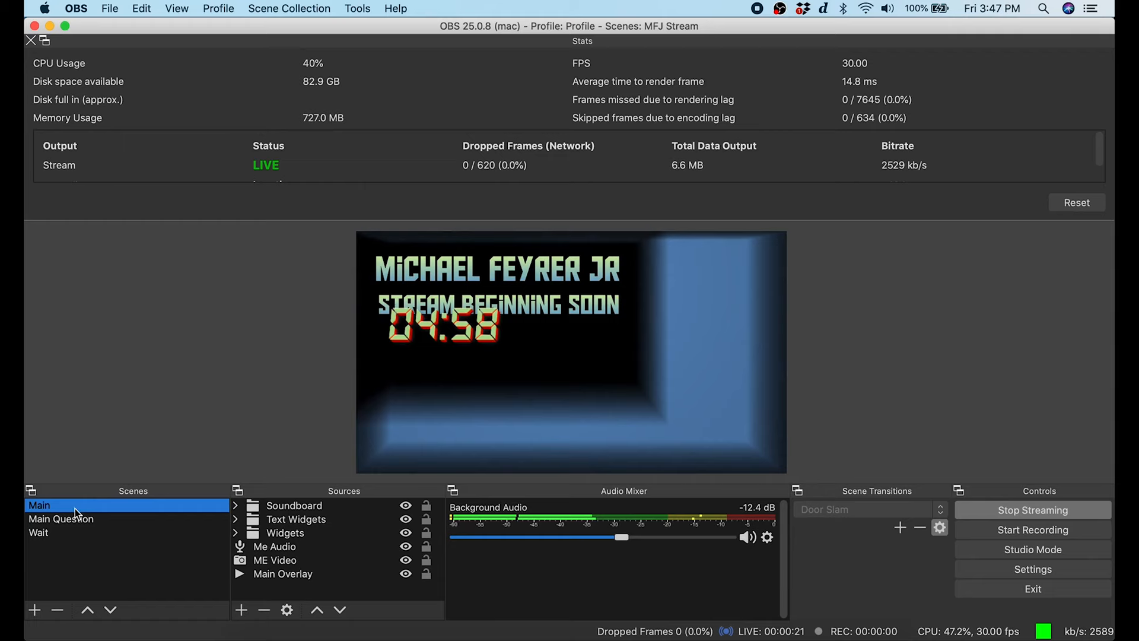
click(38, 533)
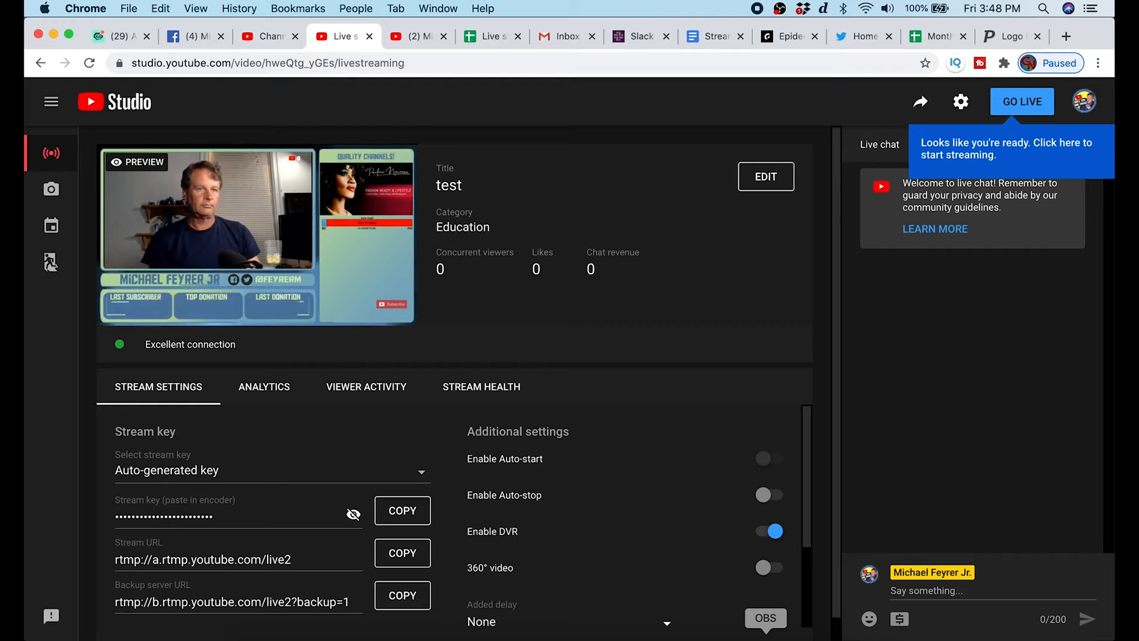
click(764, 618)
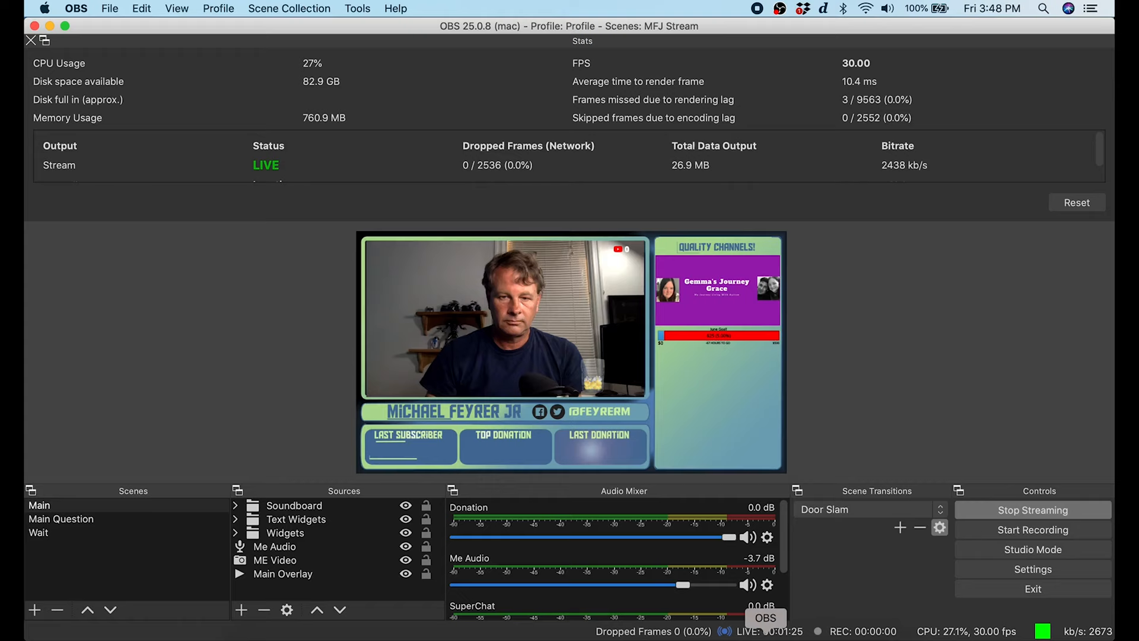